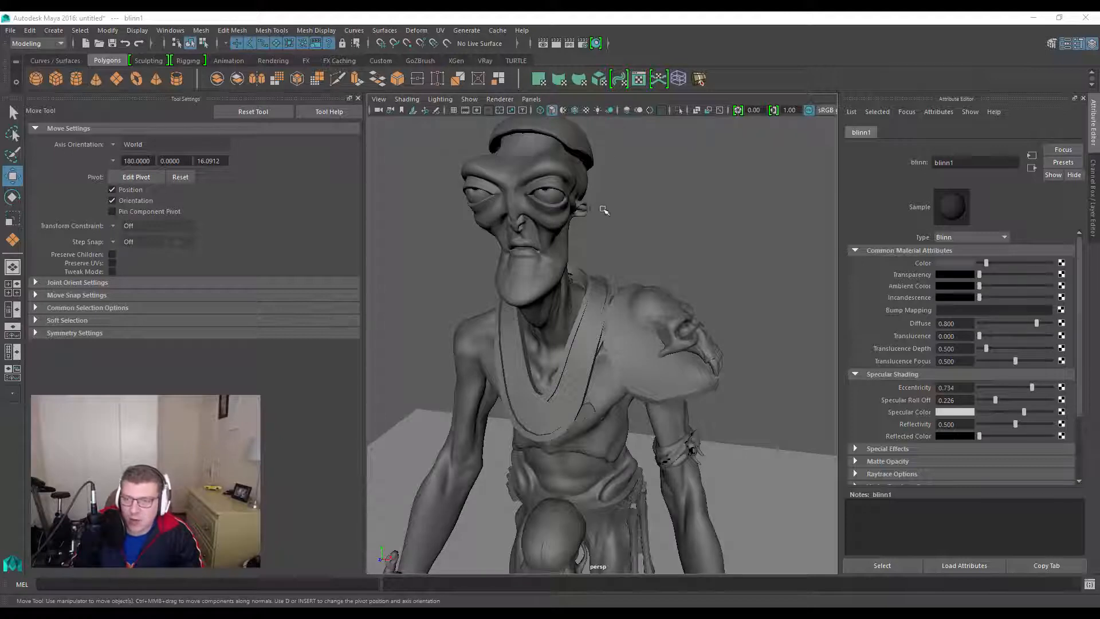
pyautogui.moveTo(529, 372)
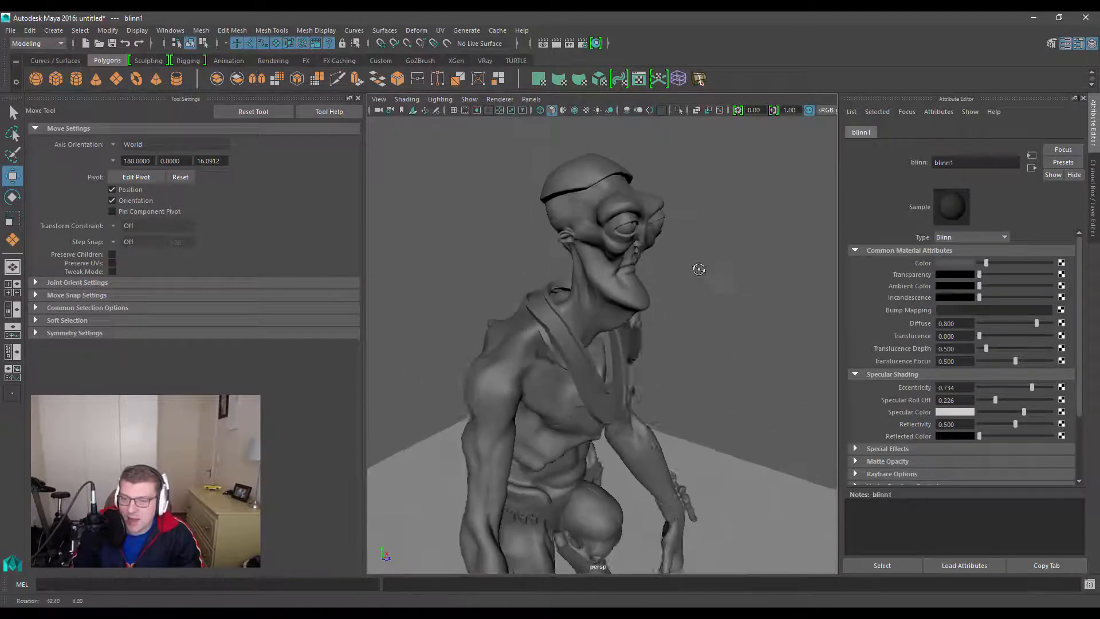
# Orbit around the alien head to inspect the sculpt before making it live
pyautogui.moveTo(698, 269); pyautogui.dragTo(556, 302)
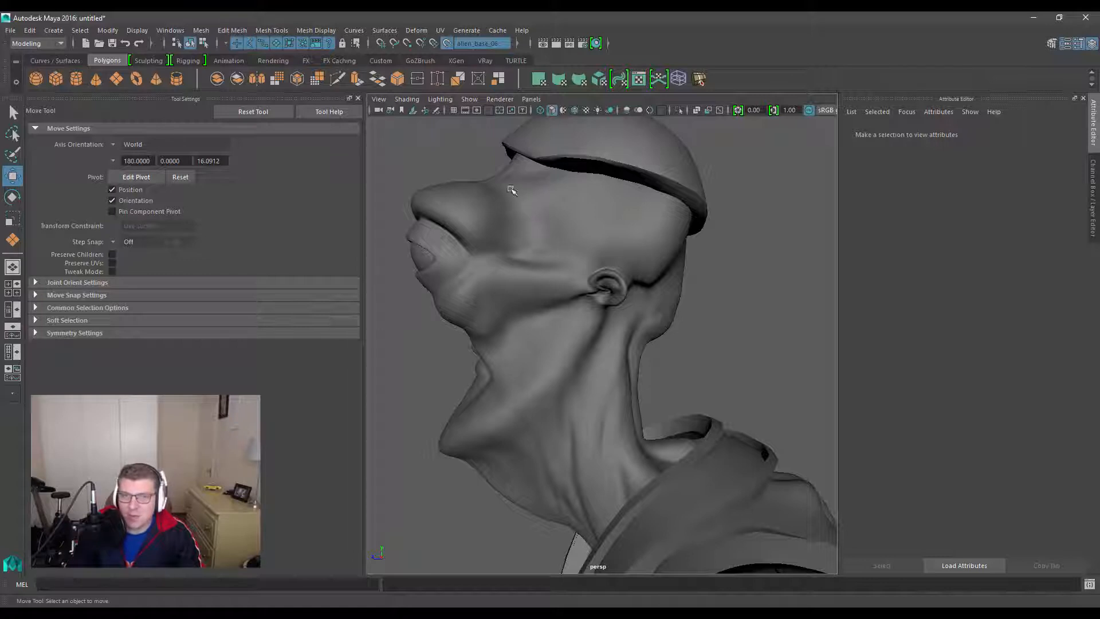
# Show the Modeling Toolkit from Mesh Tools and activate the Quad Draw Tool
pyautogui.click(270, 29)
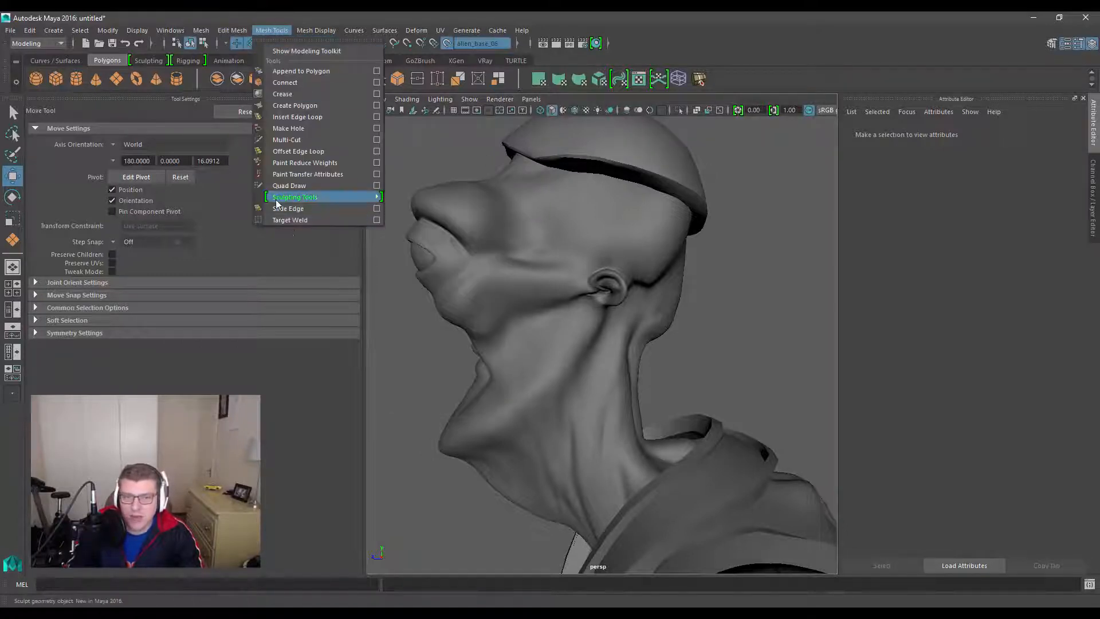
pyautogui.click(301, 196)
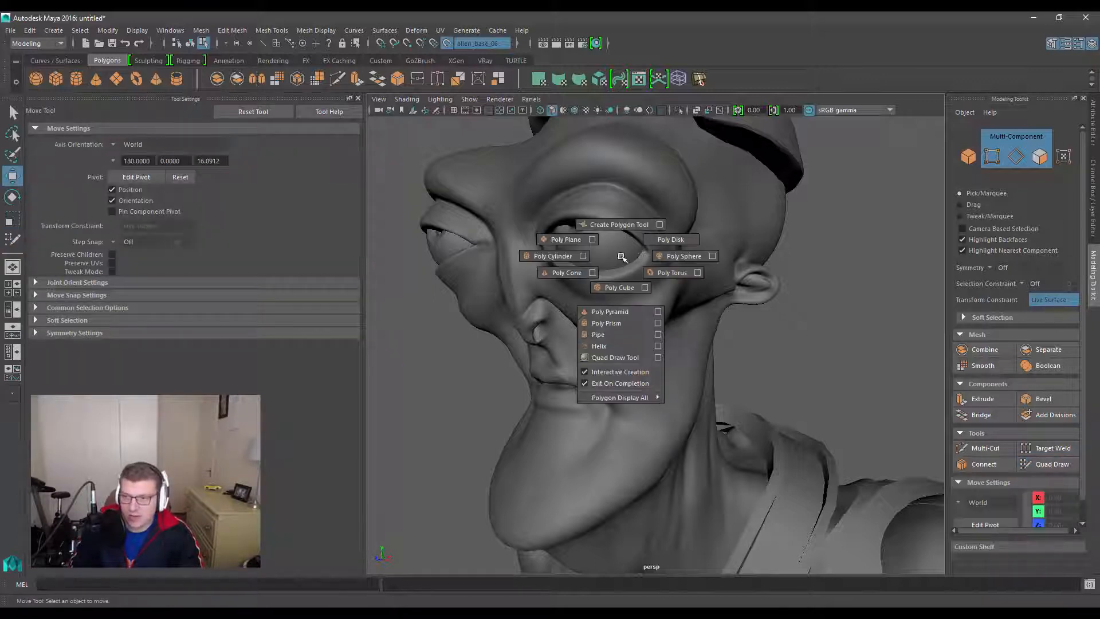
pyautogui.moveTo(614, 358)
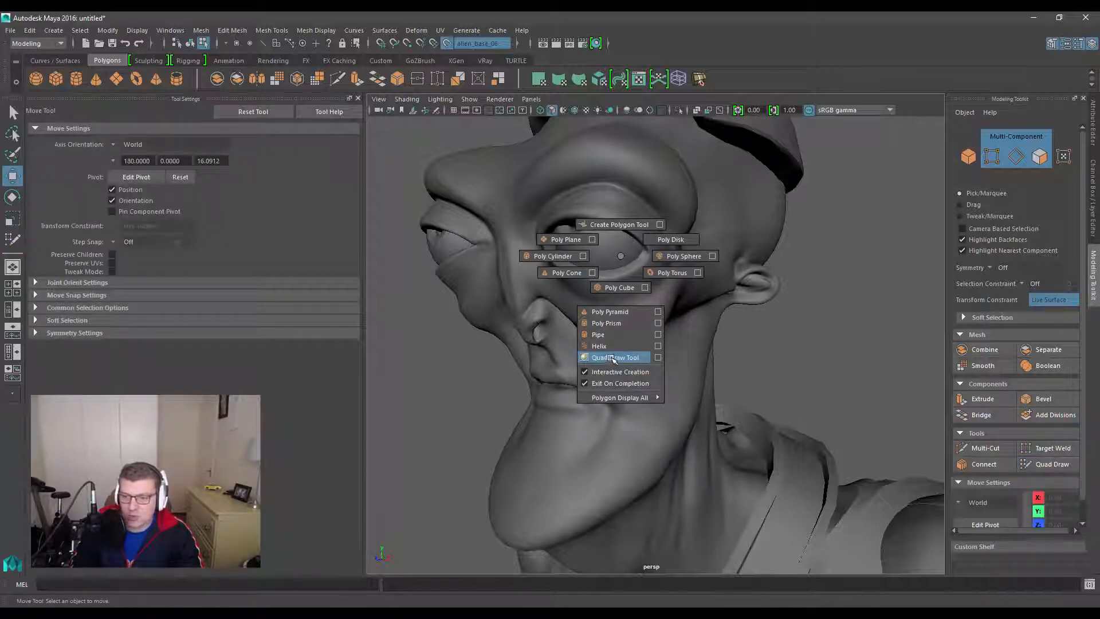
pyautogui.click(615, 358)
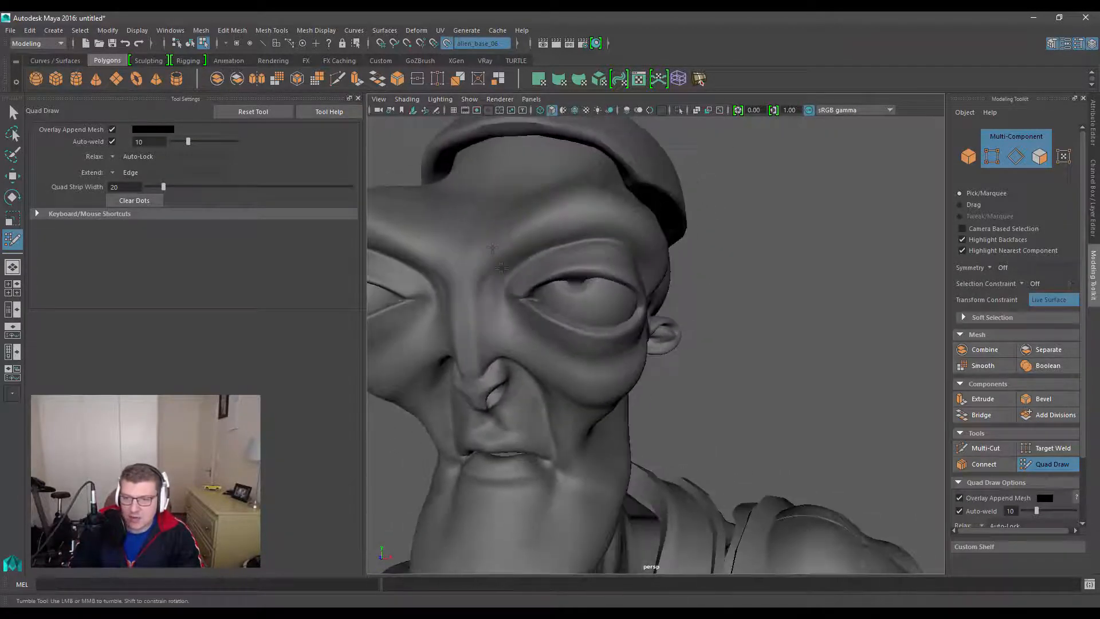
# Place retopology dots across the brow and create the first quad from them
pyautogui.click(485, 274)
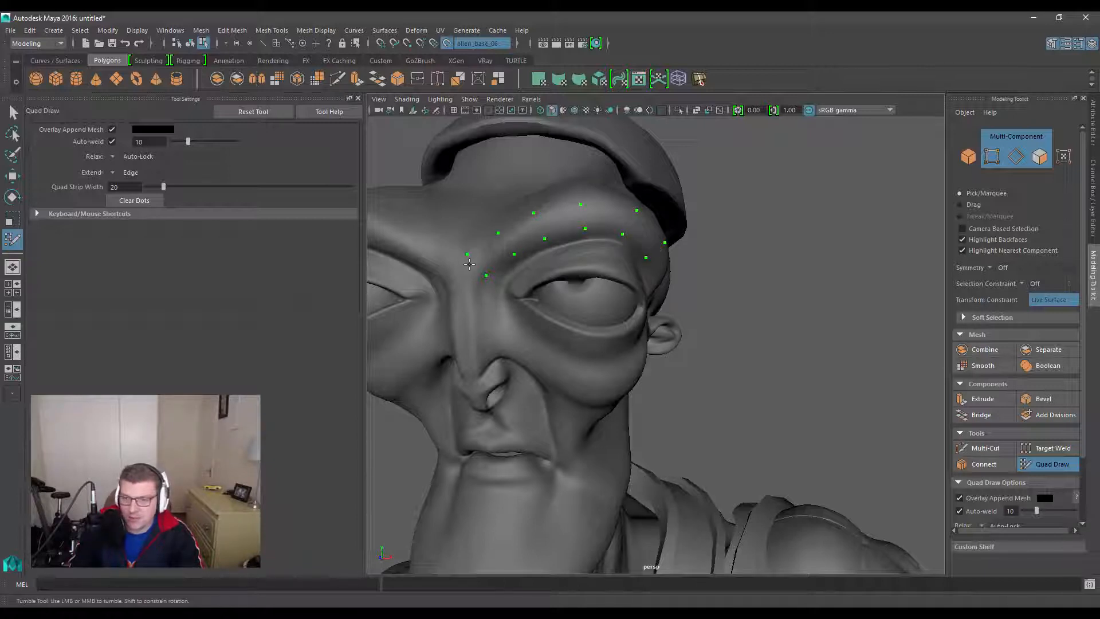
pyautogui.click(488, 255)
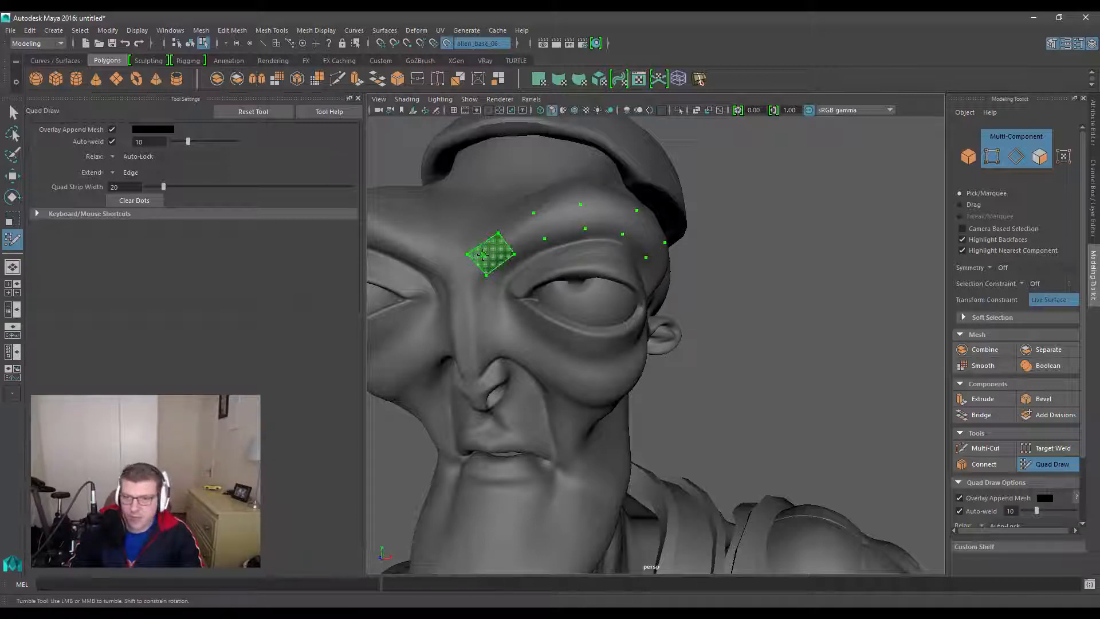
pyautogui.moveTo(492, 255); pyautogui.dragTo(523, 235)
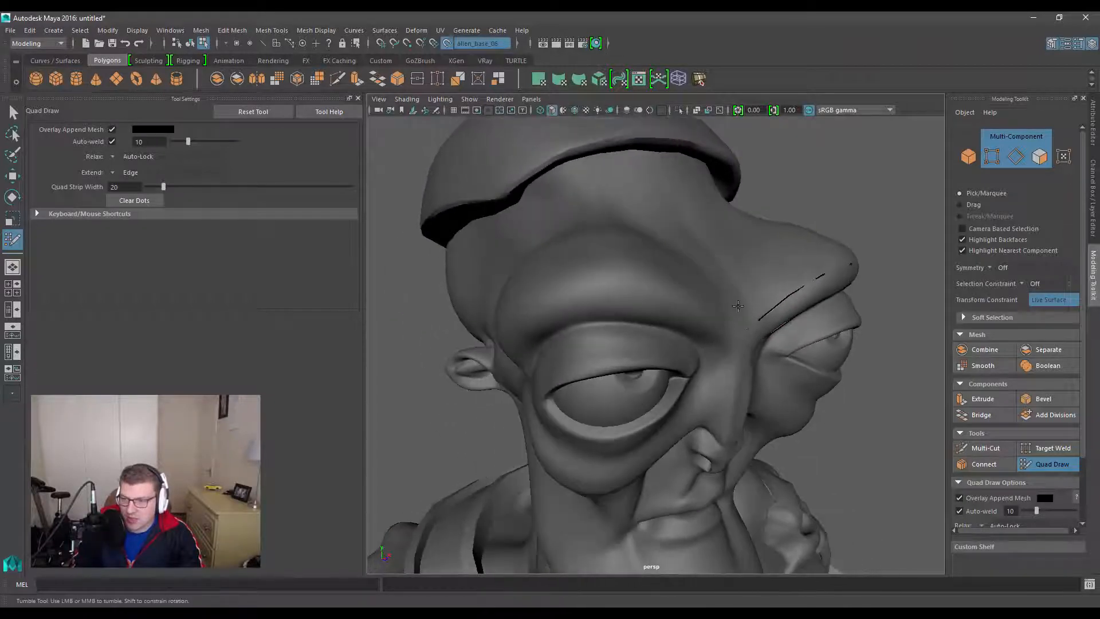
# Tumble to the side of the head and drop dots beside the eye socket for the next quads
pyautogui.moveTo(736, 305); pyautogui.dragTo(610, 291)
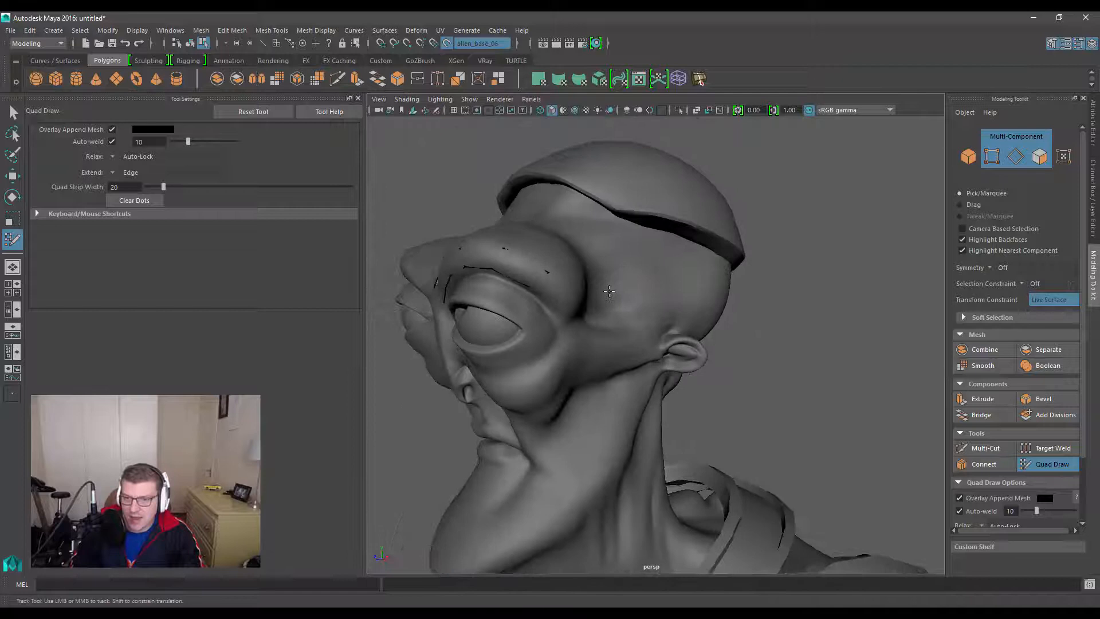
pyautogui.moveTo(611, 294); pyautogui.dragTo(554, 294)
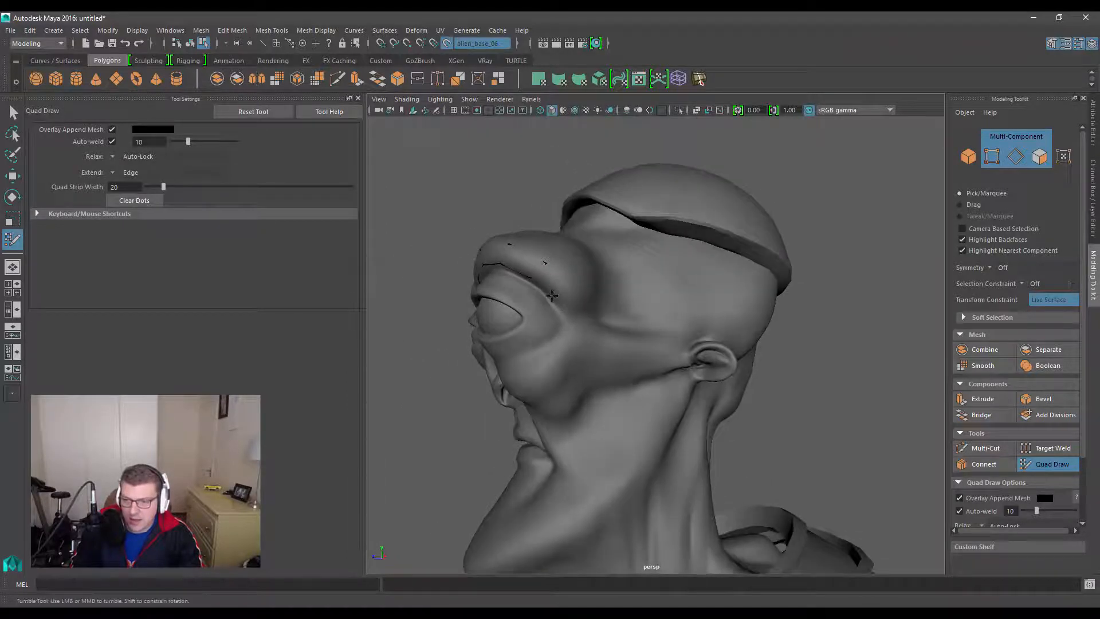
pyautogui.click(574, 279)
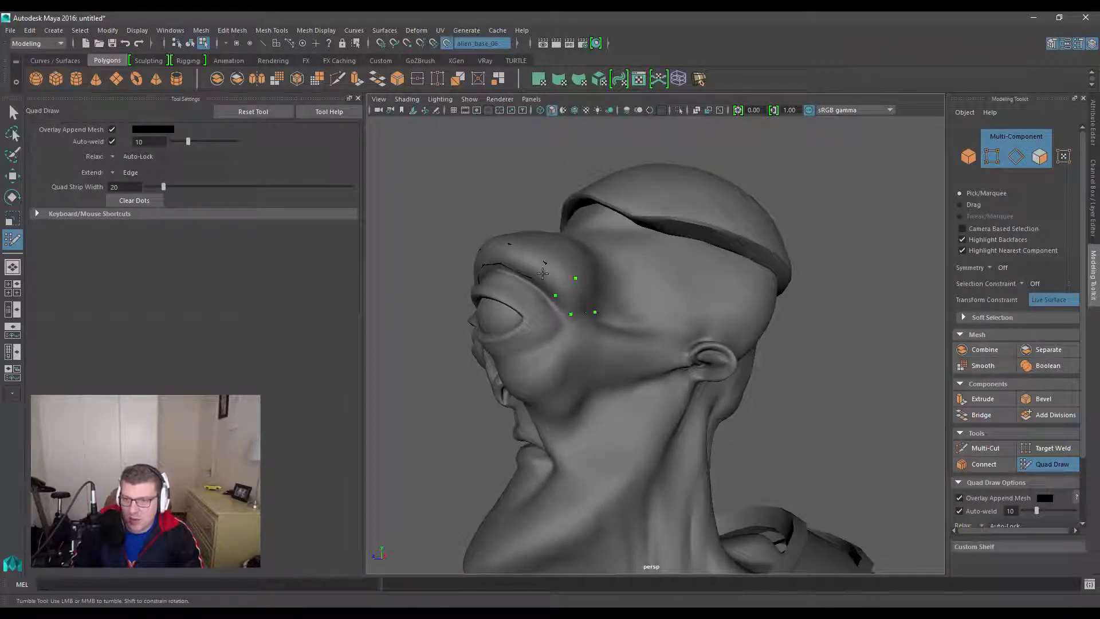
pyautogui.click(571, 280)
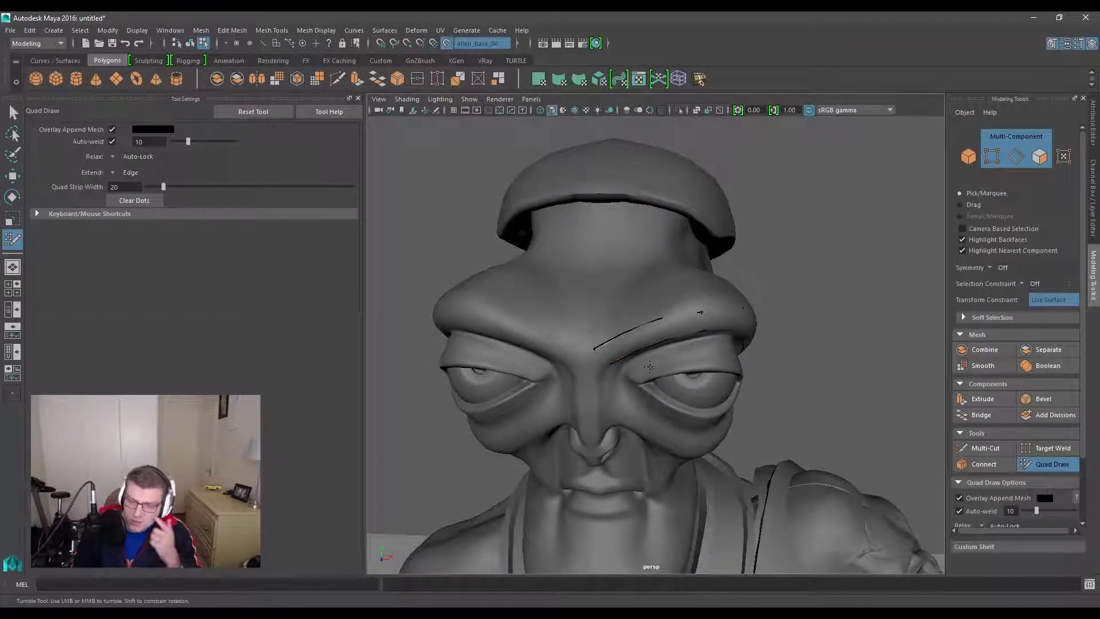
pyautogui.moveTo(621, 276)
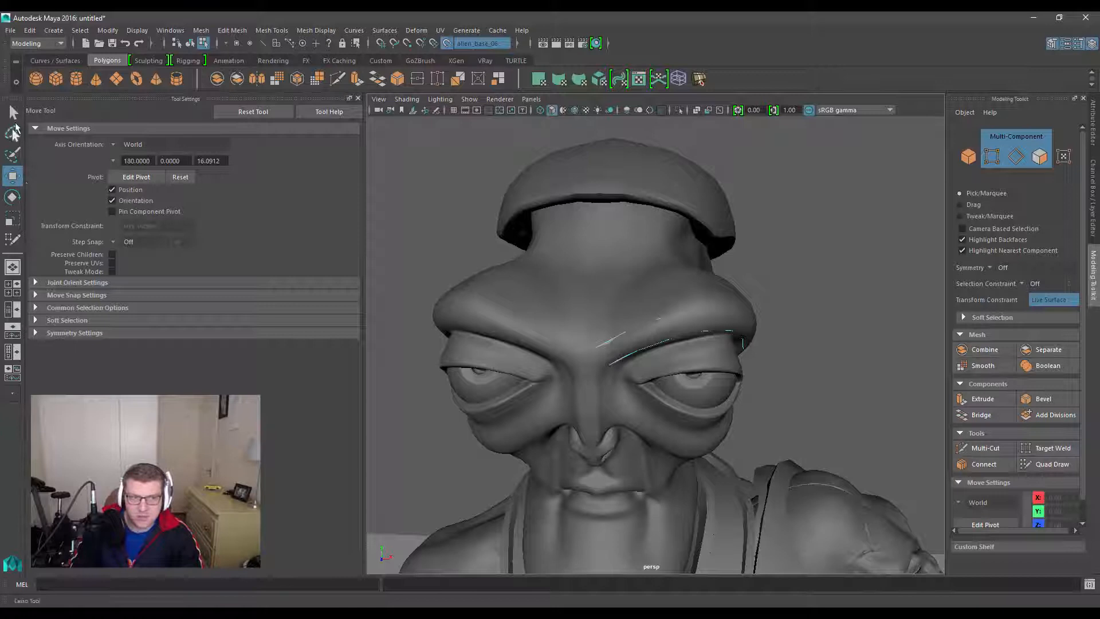
# Switch to object selection and turn X-Ray on so the head shows the retopology through it
pyautogui.click(12, 111)
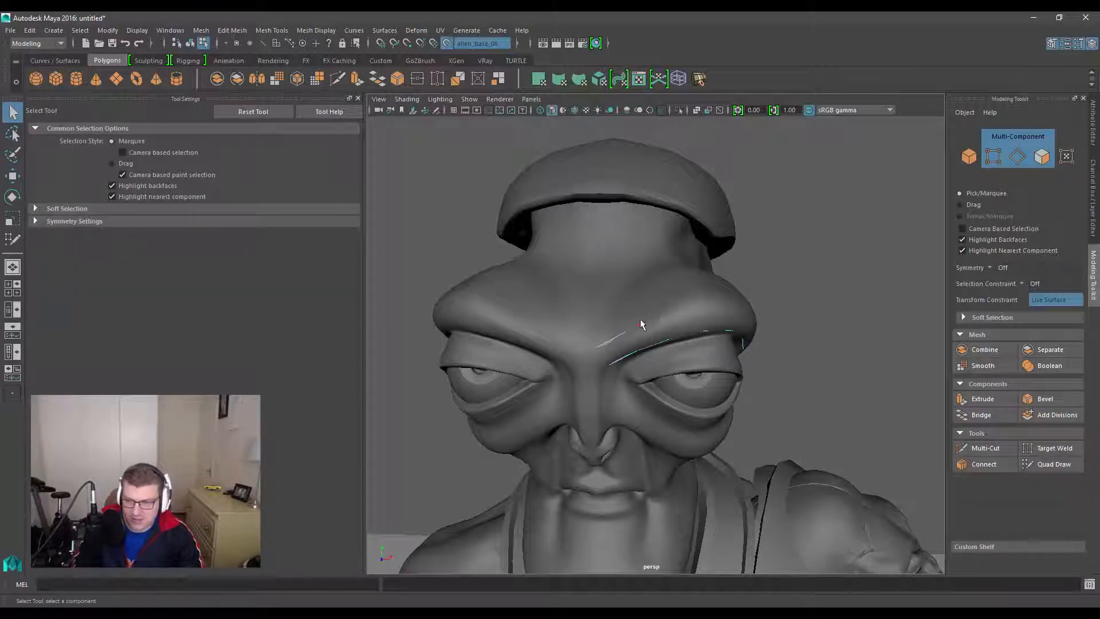
pyautogui.moveTo(611, 265)
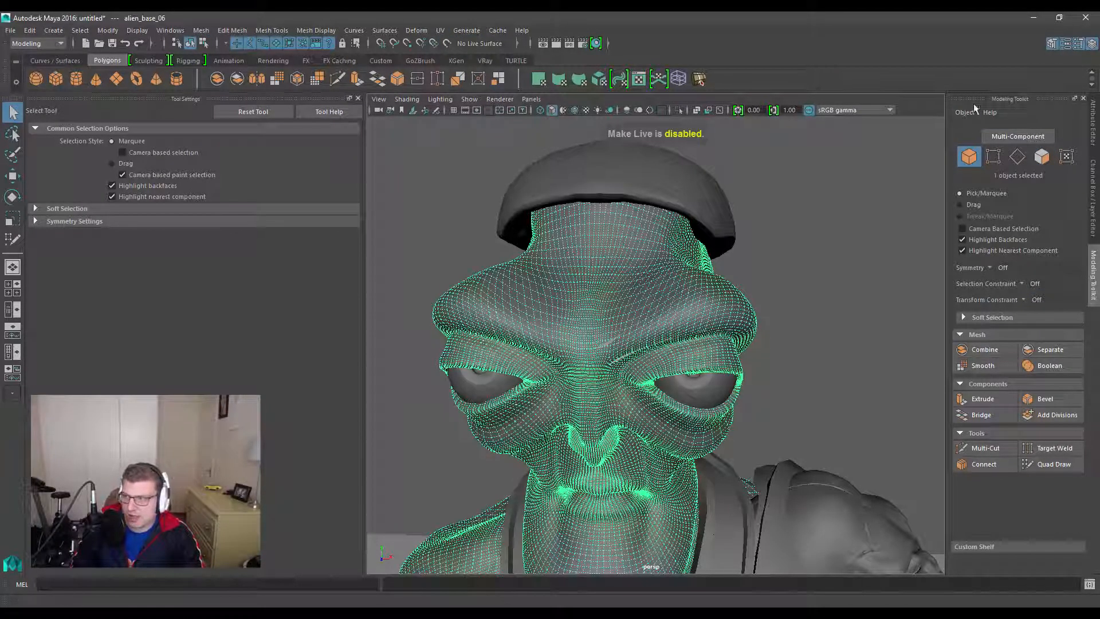
pyautogui.click(964, 112)
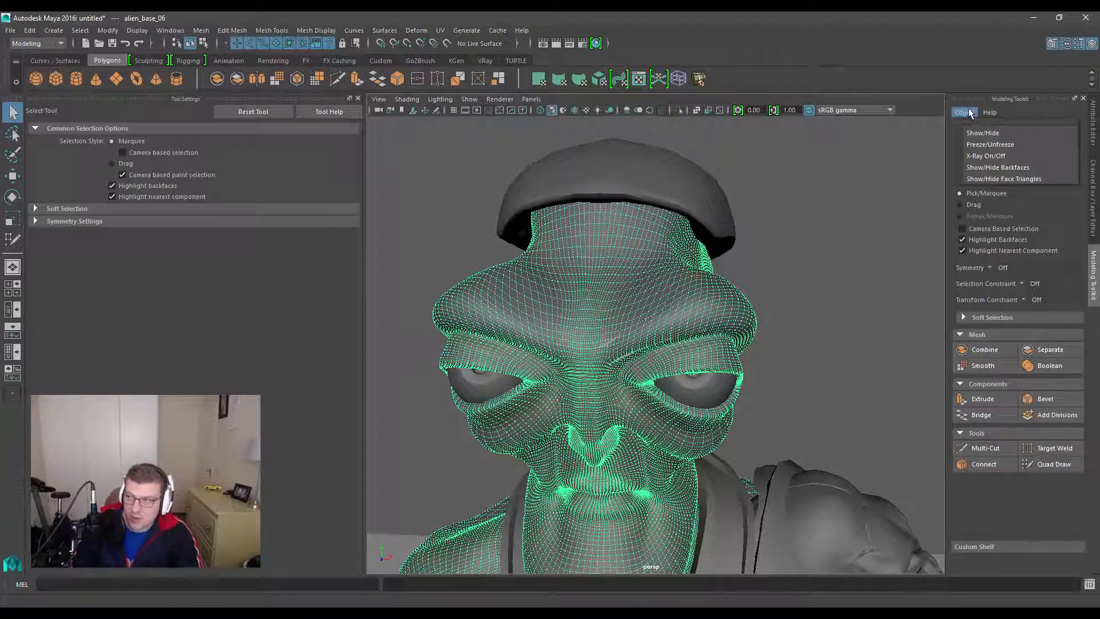
pyautogui.moveTo(985, 155)
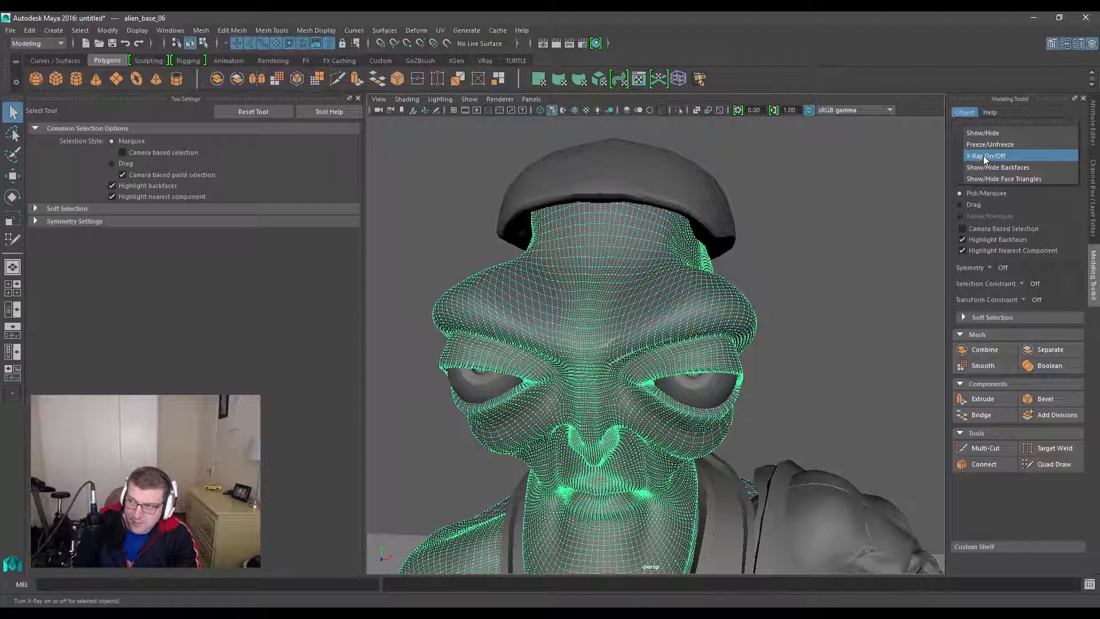
pyautogui.click(985, 155)
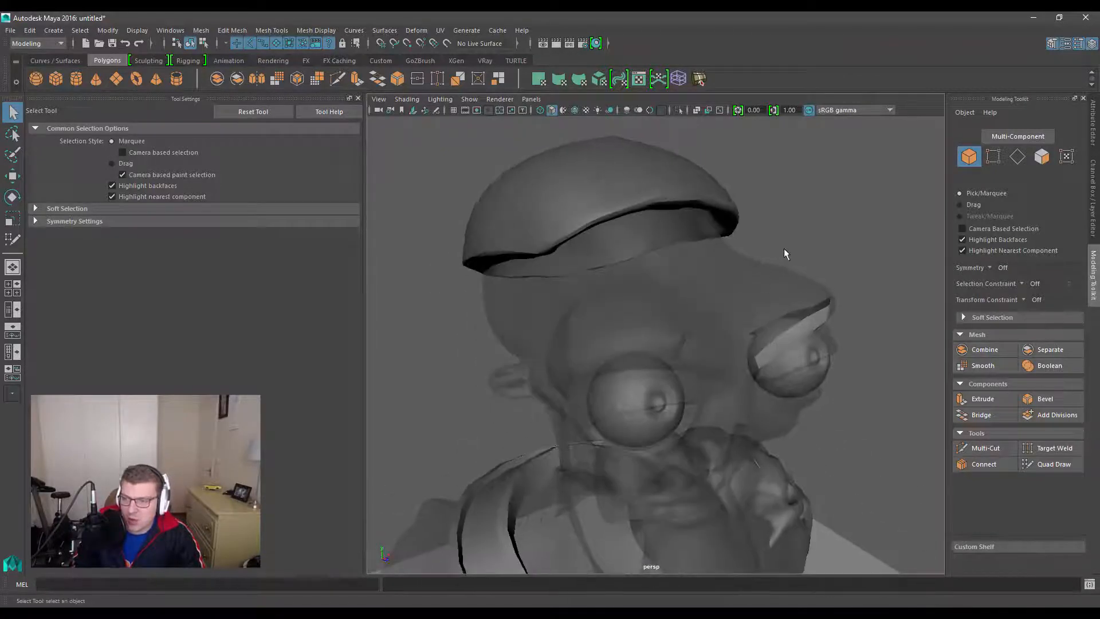
pyautogui.click(631, 351)
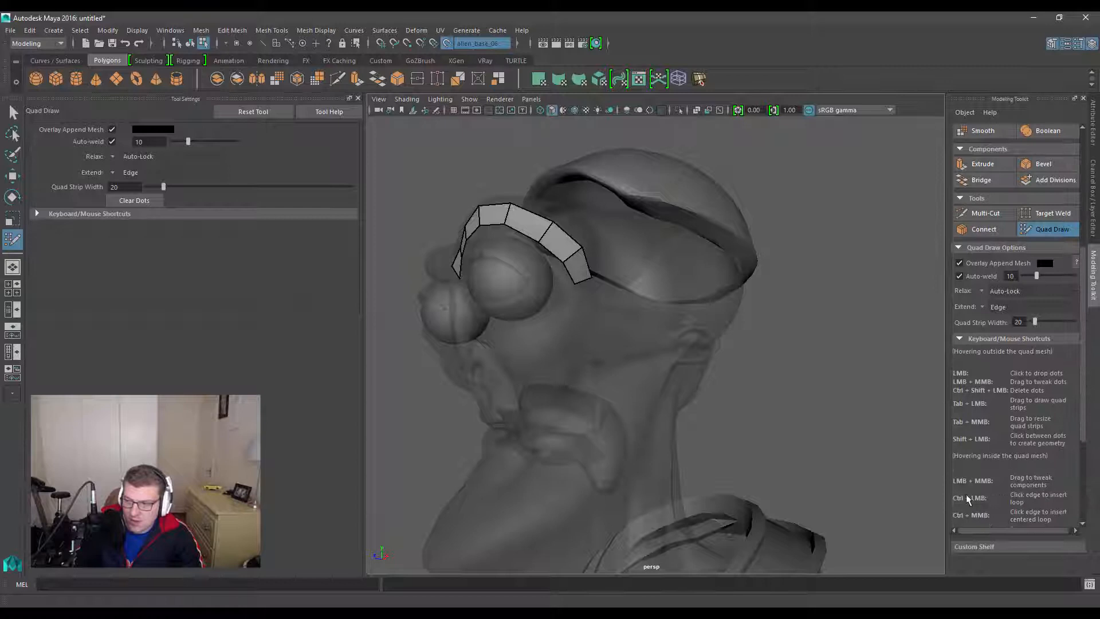
pyautogui.moveTo(841, 329)
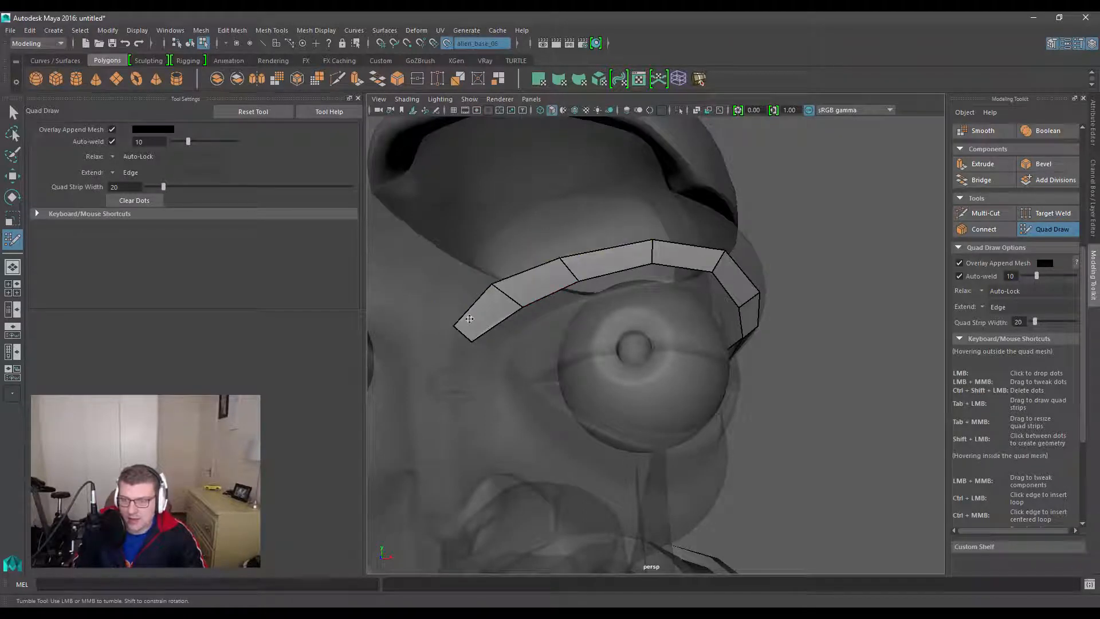
pyautogui.moveTo(578, 311)
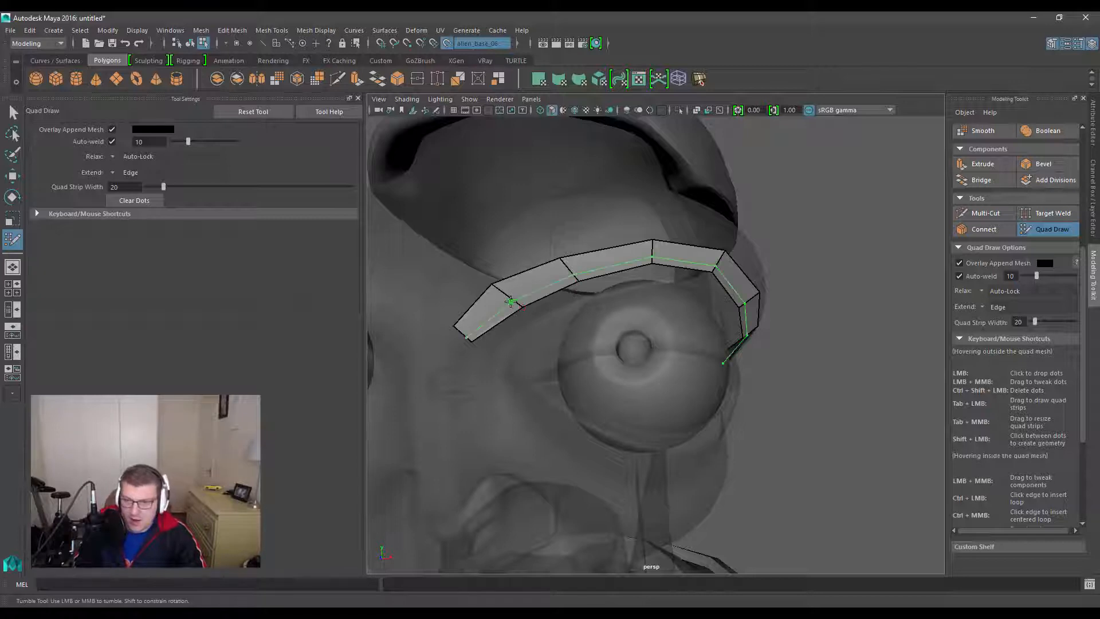
pyautogui.moveTo(571, 270)
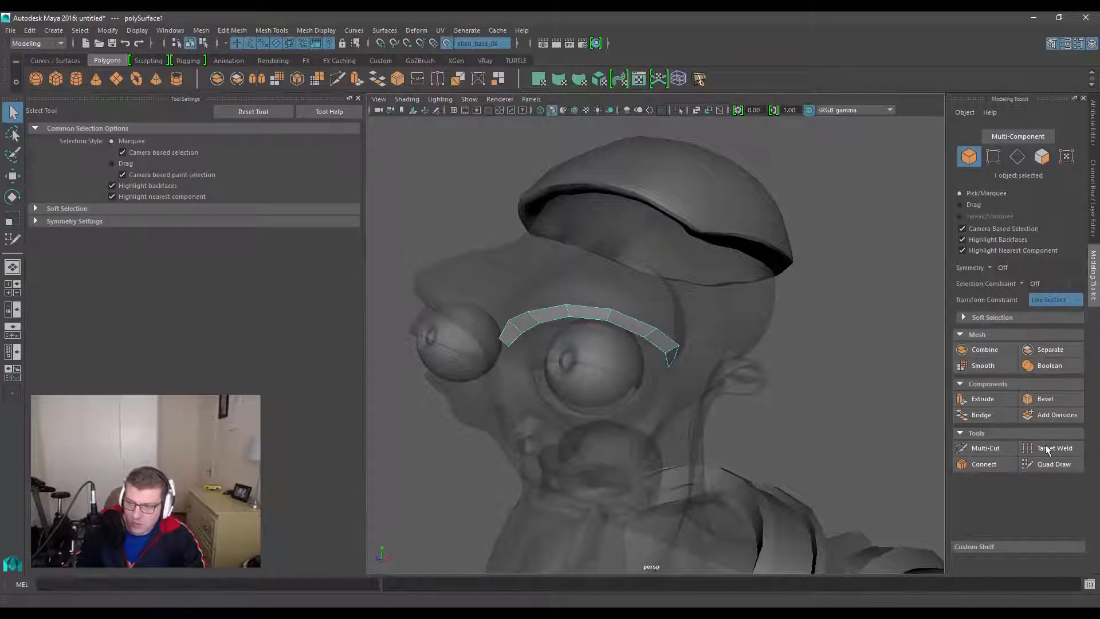
# With Quad Draw, lay quads across the brow above the eye and widen the patch with another row
pyautogui.click(1053, 463)
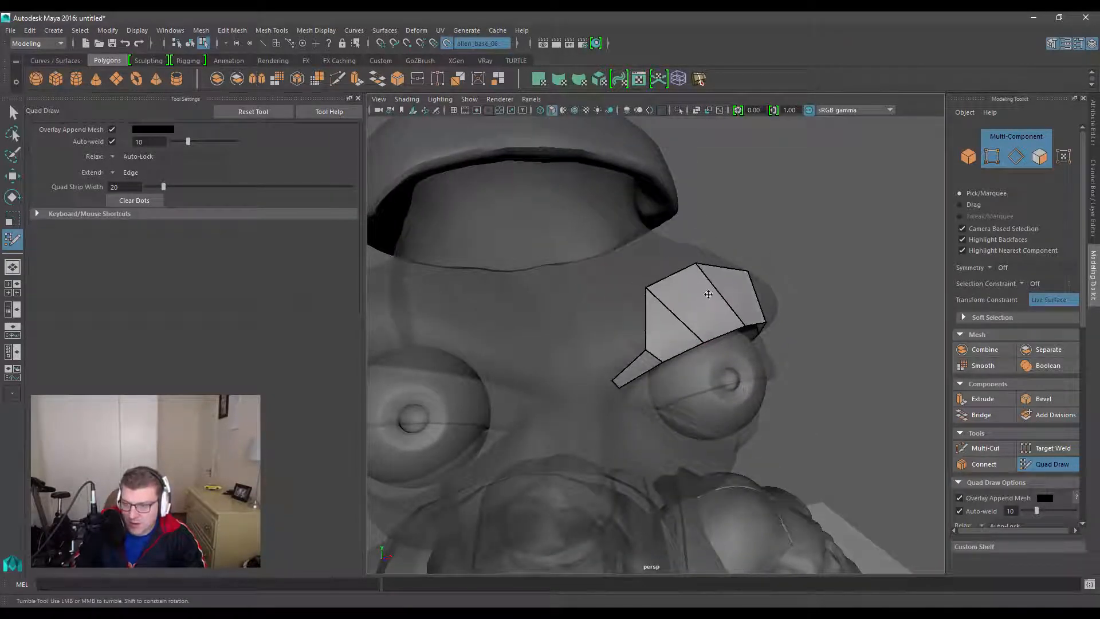
pyautogui.moveTo(701, 295); pyautogui.dragTo(562, 449)
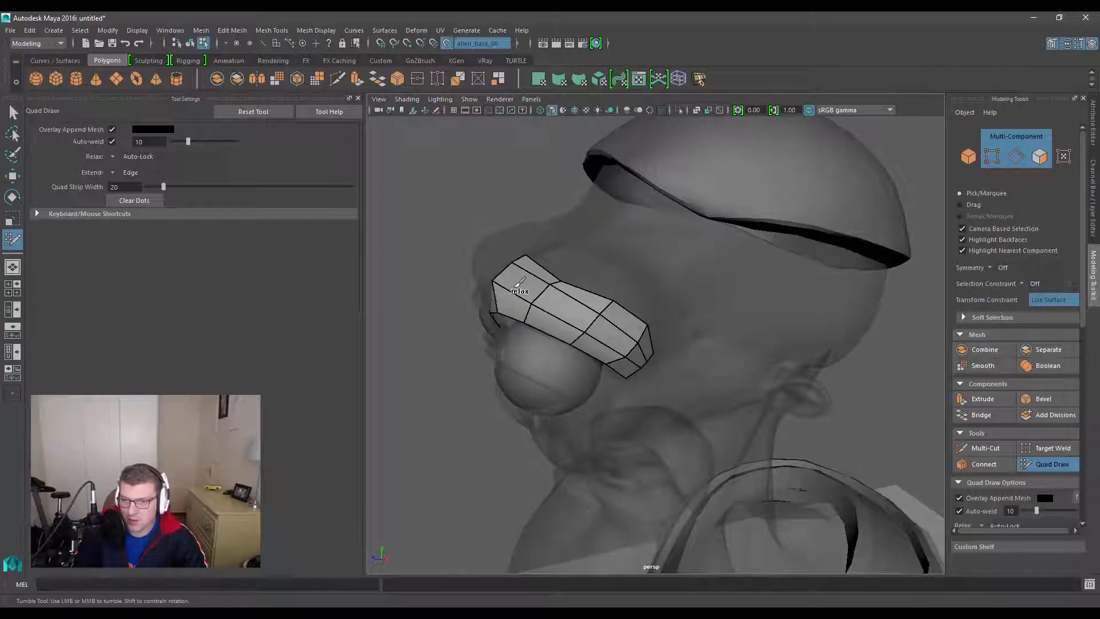
pyautogui.click(632, 354)
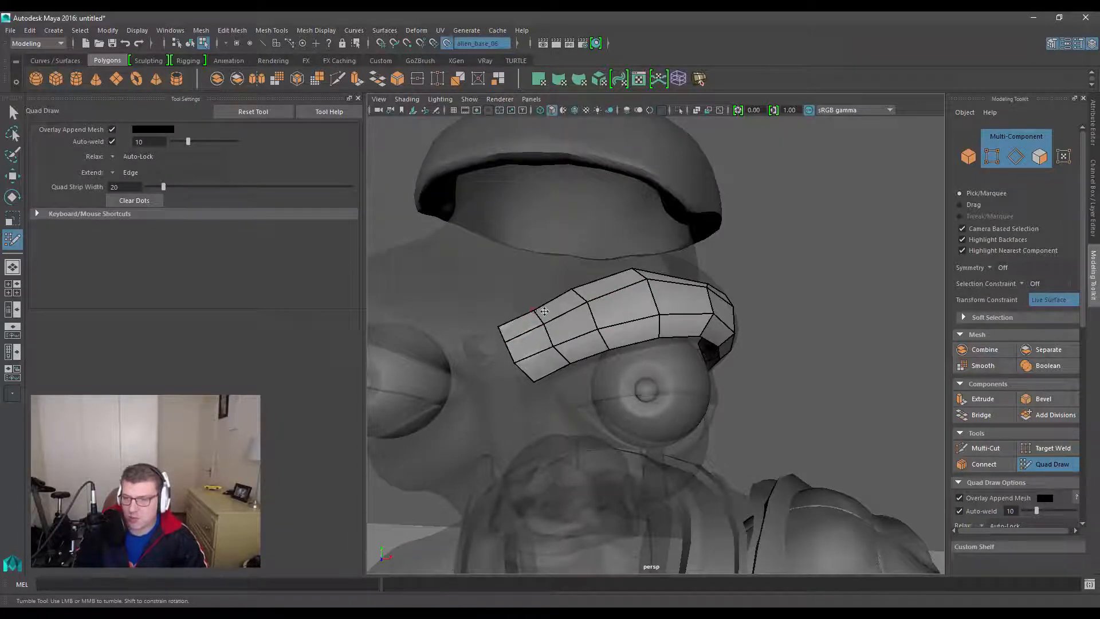
pyautogui.moveTo(543, 310); pyautogui.dragTo(495, 302)
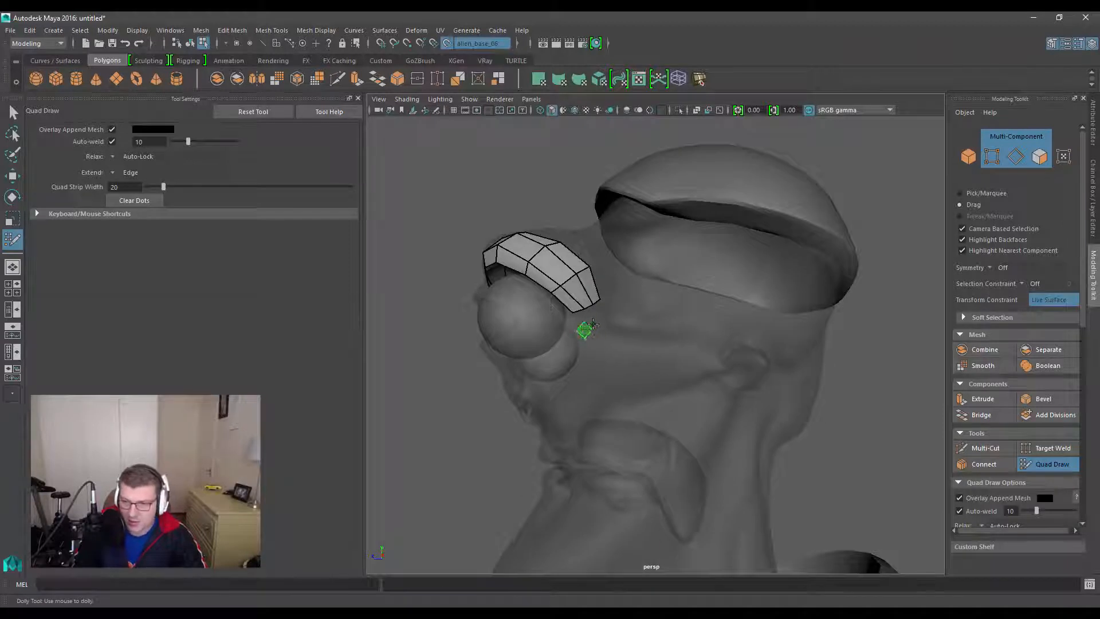
# Raise Quad Strip Width to 66 and drag a wide quad arc below the eye
pyautogui.moveTo(585, 330); pyautogui.dragTo(596, 350)
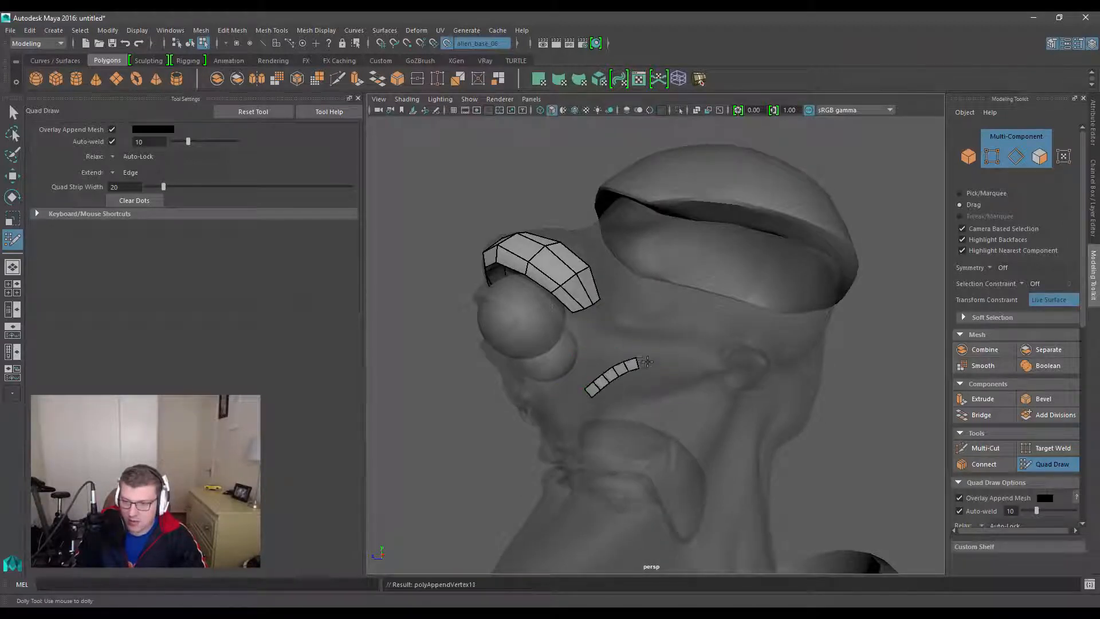
pyautogui.click(677, 427)
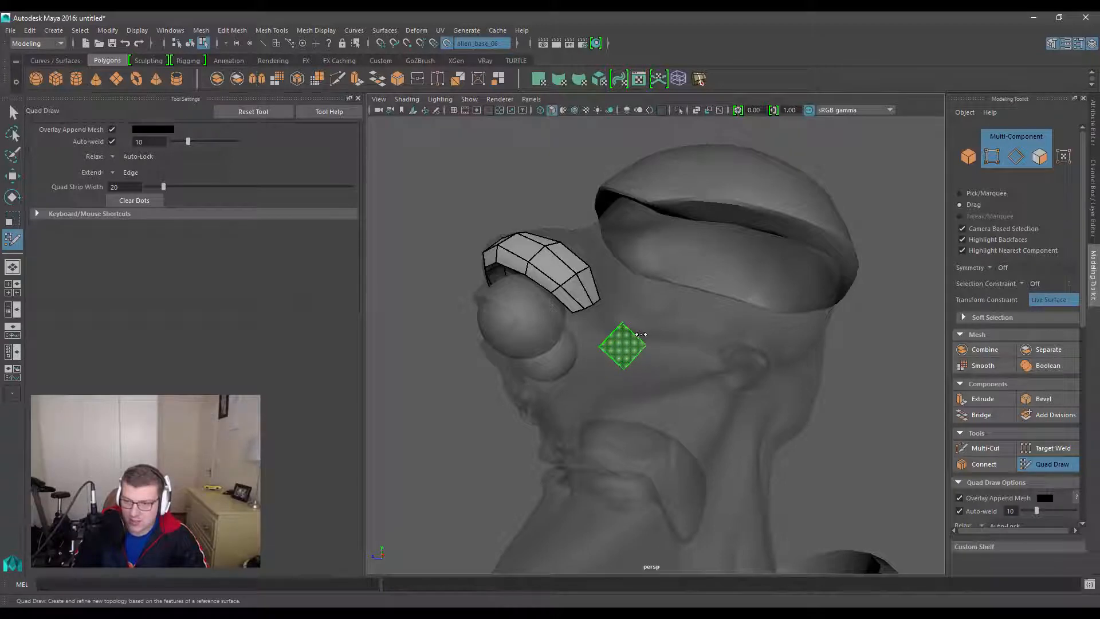
pyautogui.moveTo(164, 185); pyautogui.dragTo(212, 186)
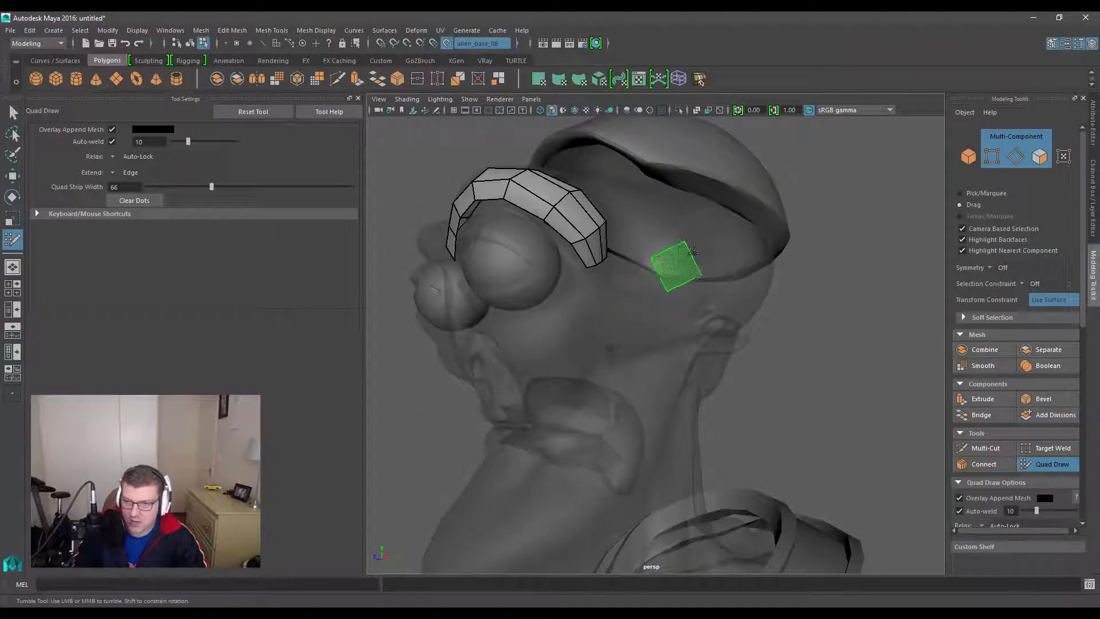
pyautogui.moveTo(674, 270); pyautogui.dragTo(628, 284)
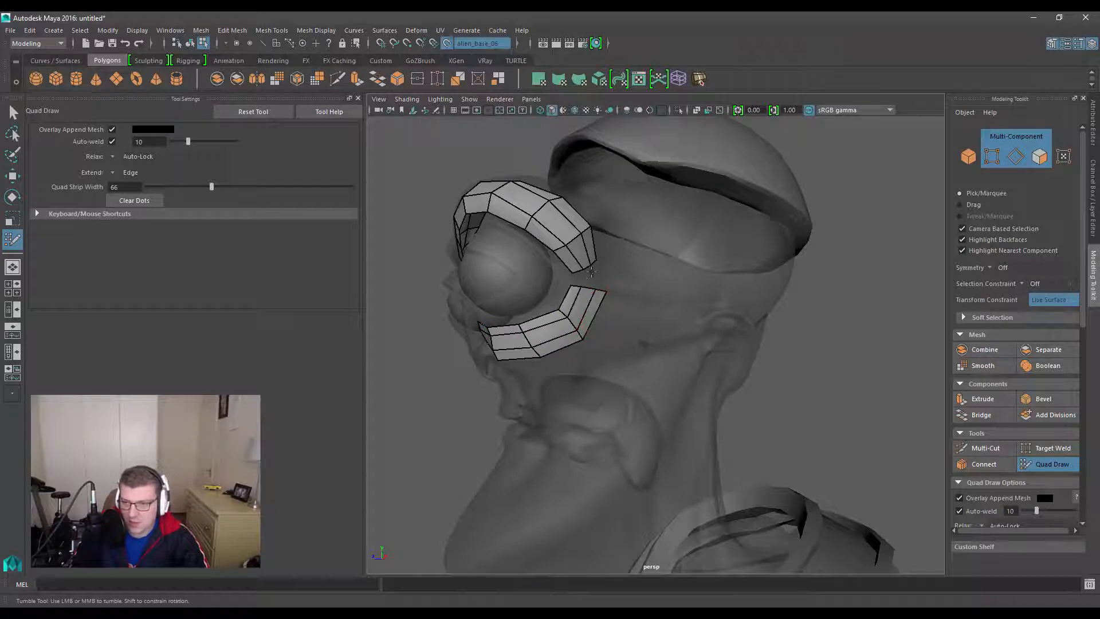
# Fill the gaps beside the eye to join the brow patch and lower arc into a closed ring
pyautogui.click(588, 280)
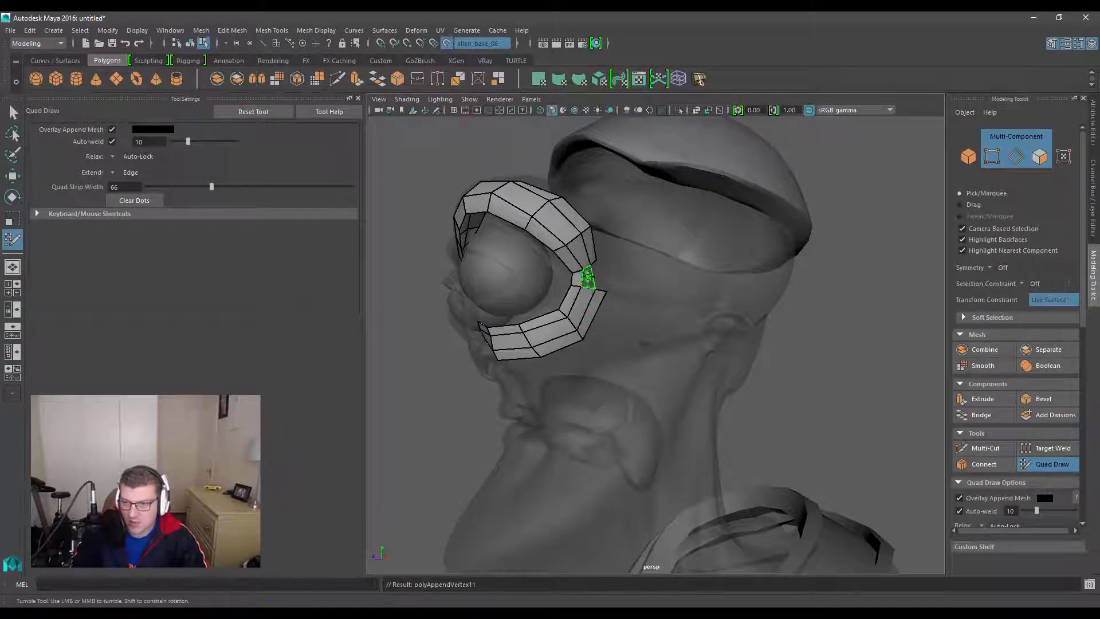
pyautogui.click(588, 277)
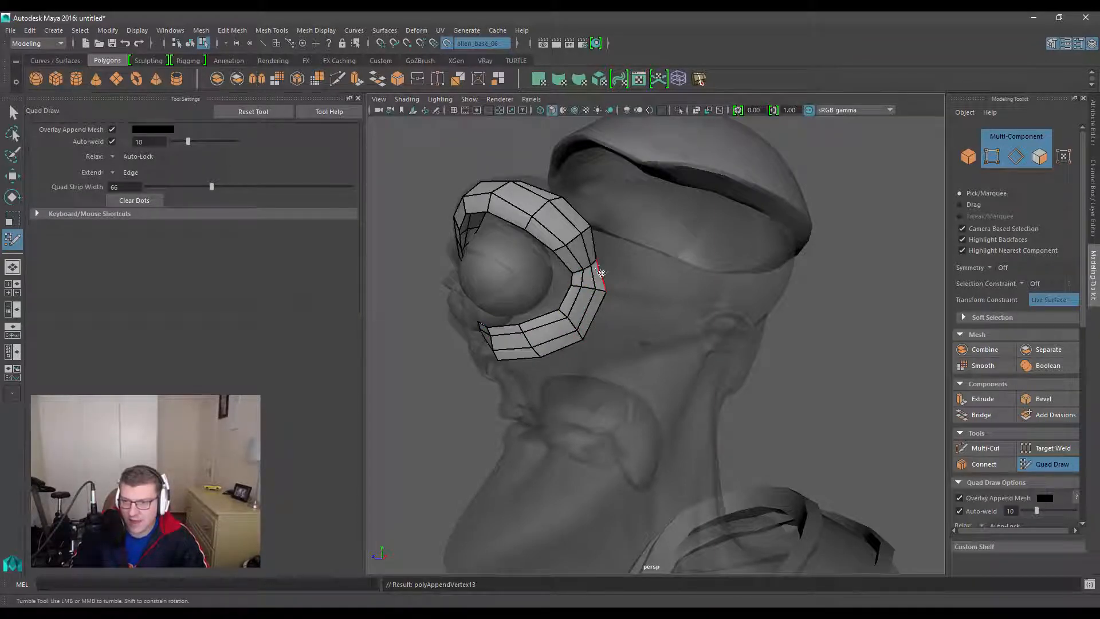
pyautogui.click(586, 271)
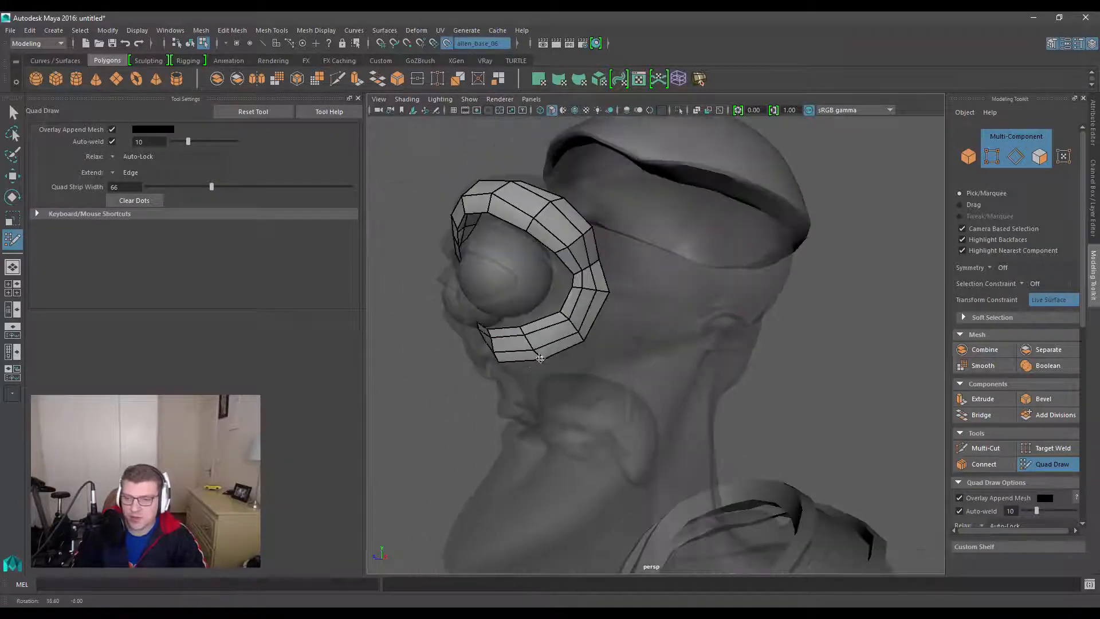
# Extend a new row of quads outward from the eye ring's border toward the temple
pyautogui.moveTo(631, 281); pyautogui.dragTo(611, 379)
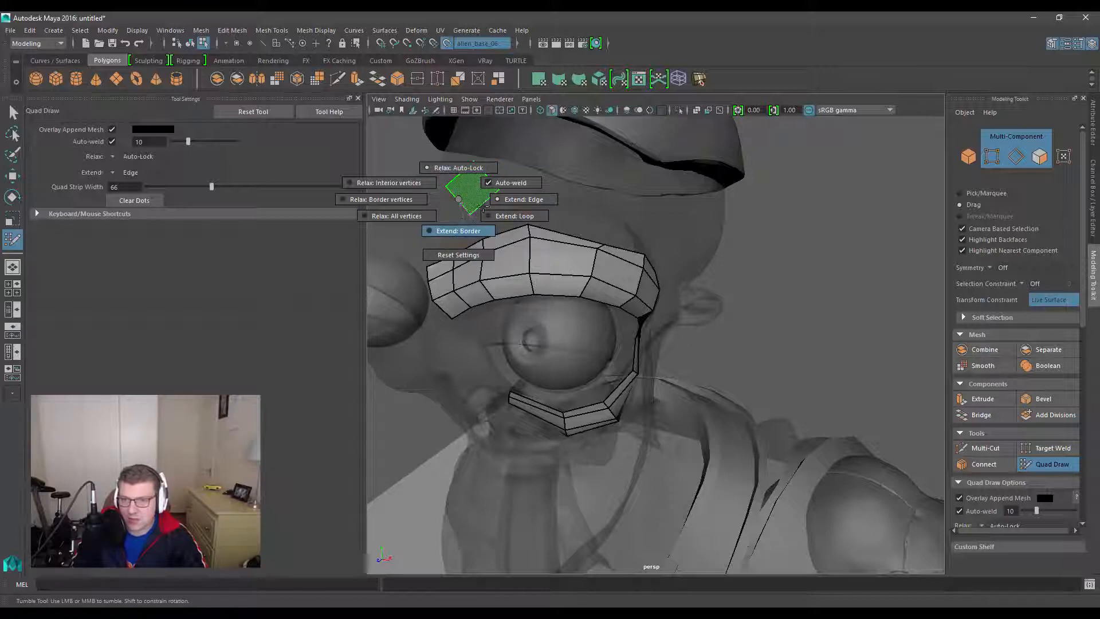
pyautogui.moveTo(516, 215)
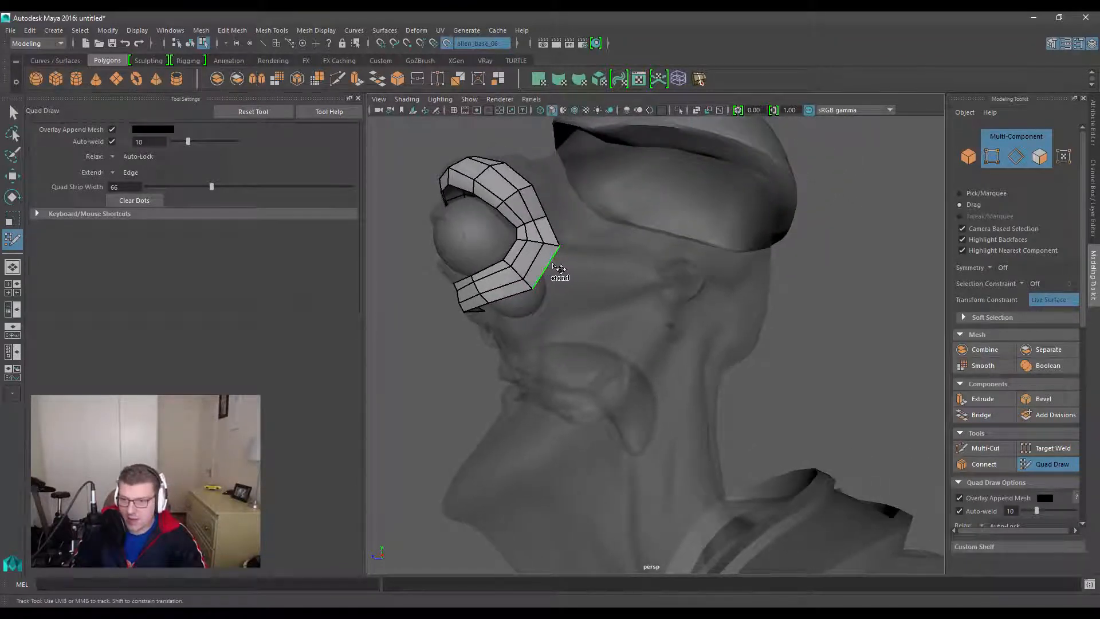
pyautogui.moveTo(551, 263); pyautogui.dragTo(575, 274)
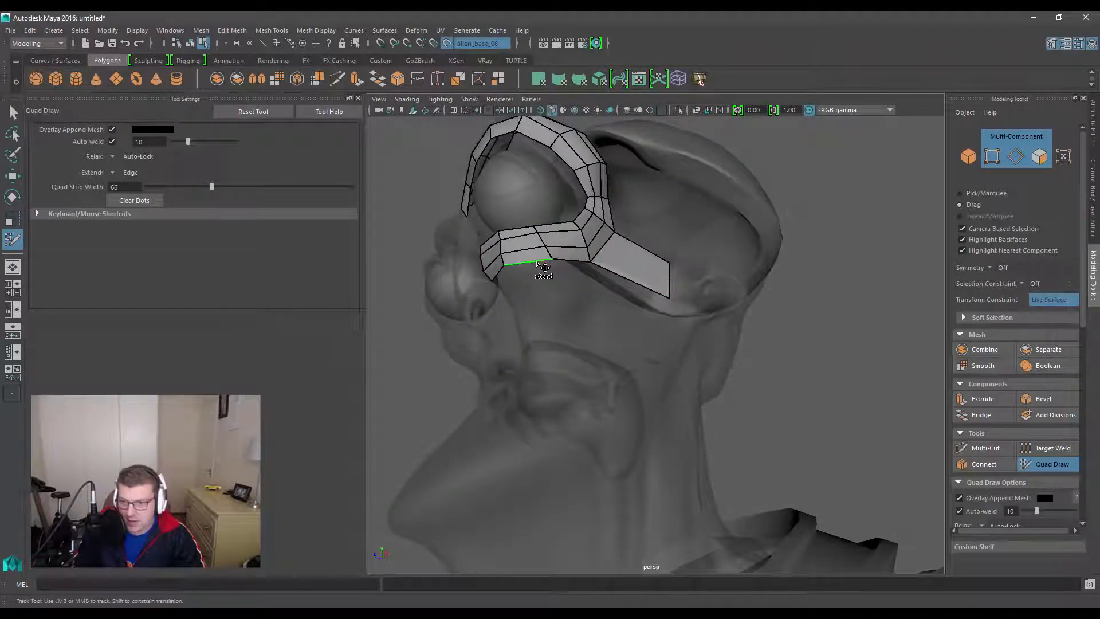
# Set Extend to Loop in the marking menu and extend a full loop of quads across the cheek
pyautogui.click(542, 265)
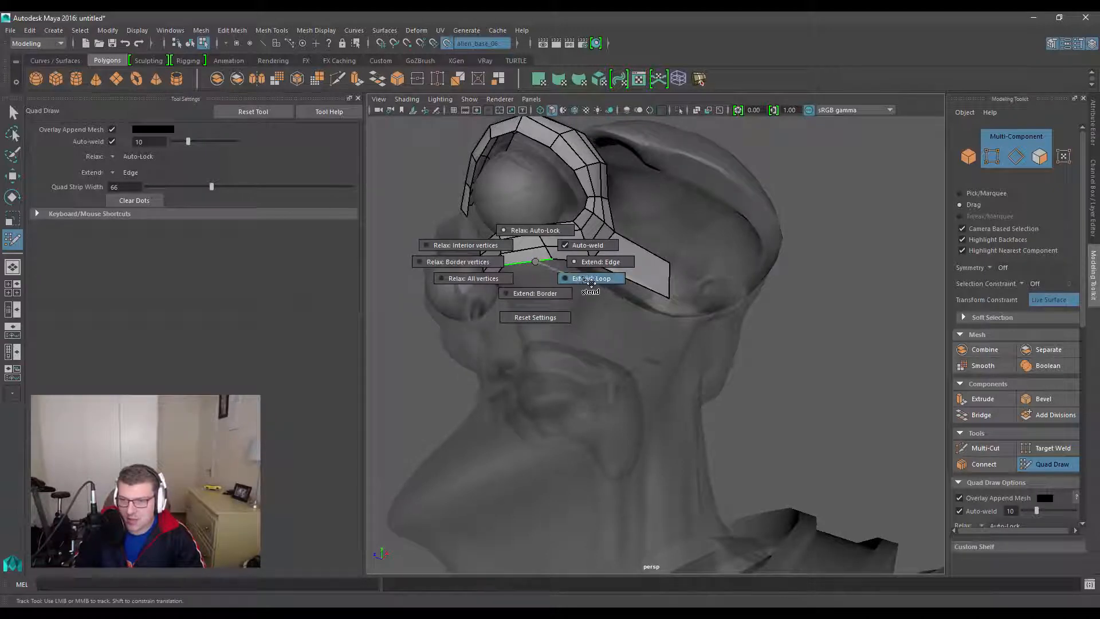
pyautogui.click(591, 277)
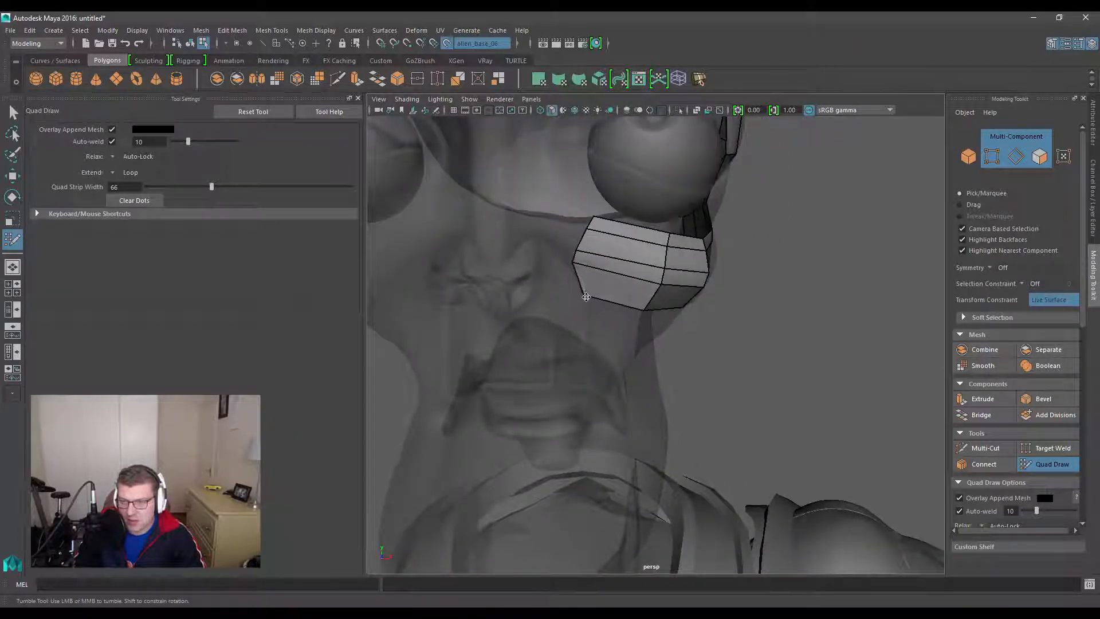
pyautogui.moveTo(631, 281); pyautogui.dragTo(582, 281)
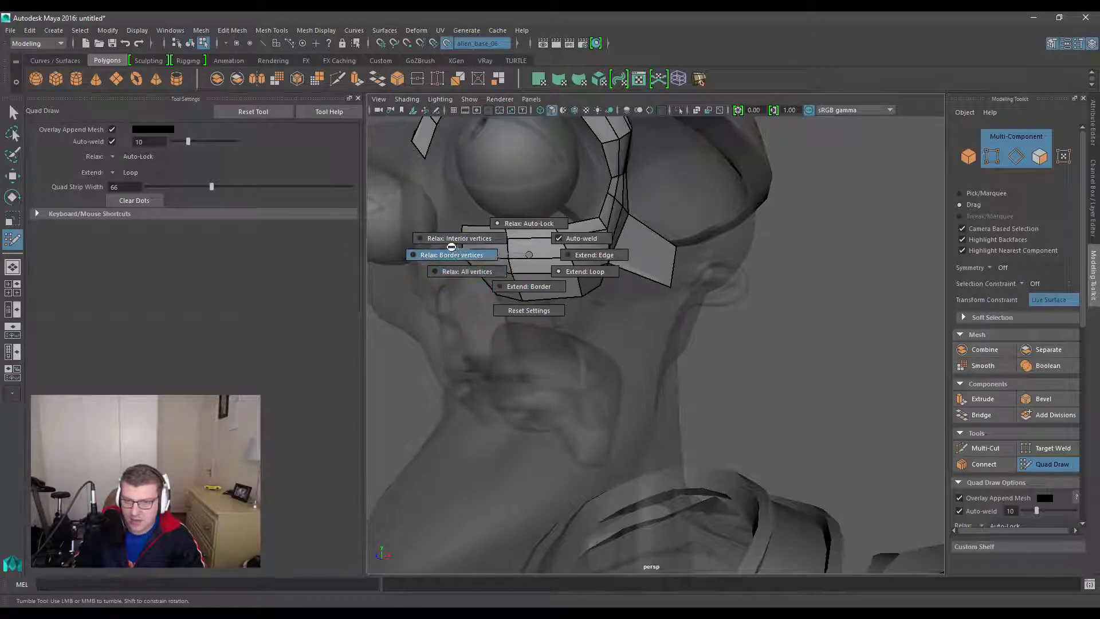
pyautogui.moveTo(449, 238)
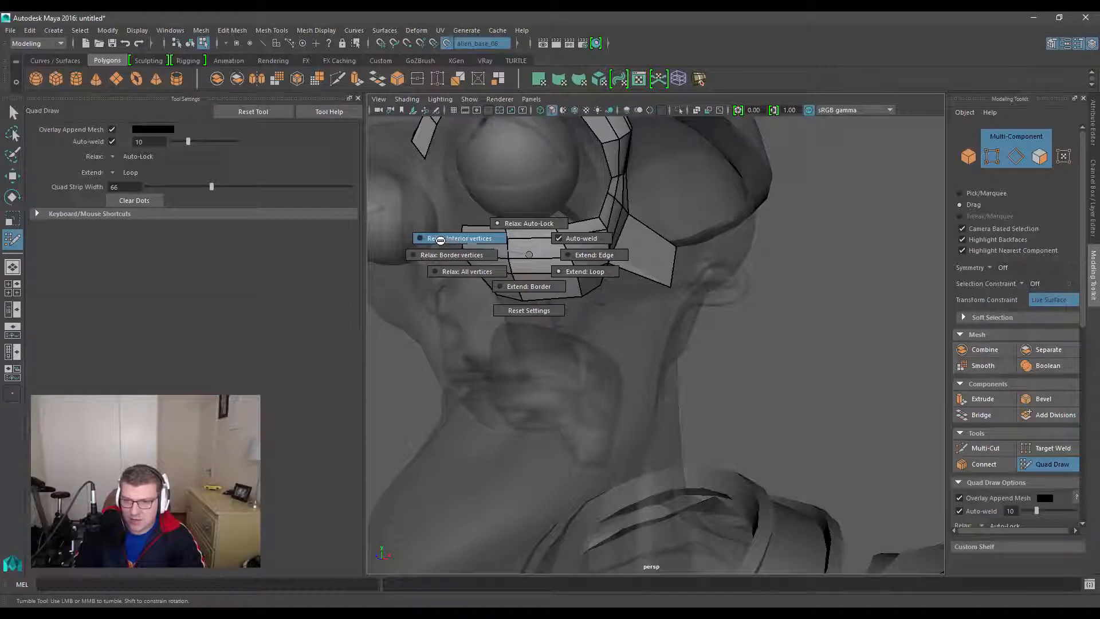
pyautogui.moveTo(451, 255)
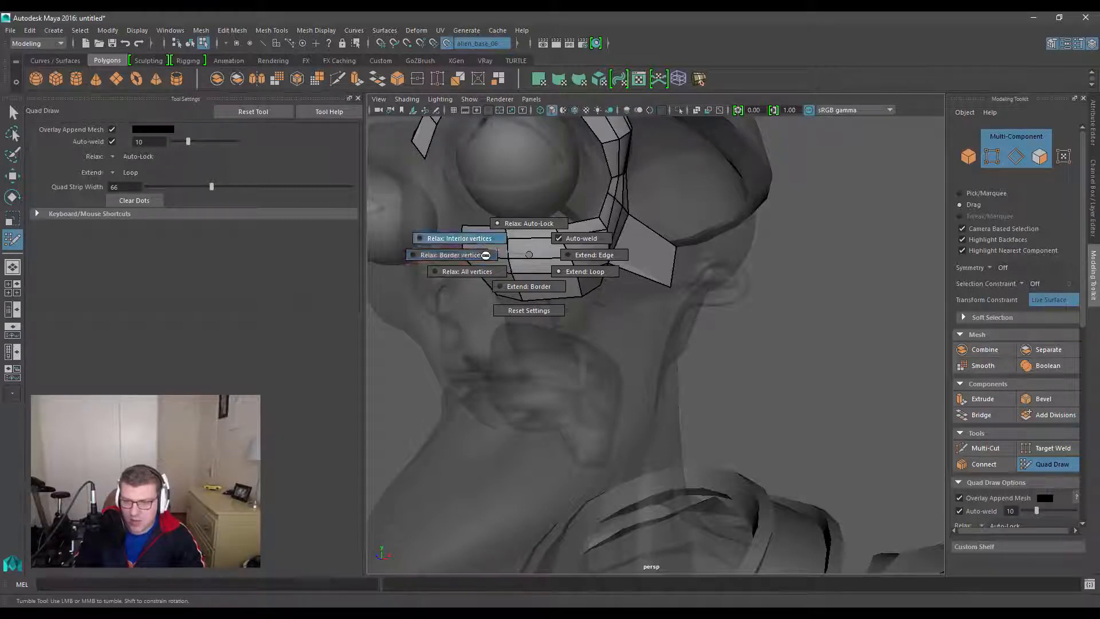
pyautogui.moveTo(467, 271)
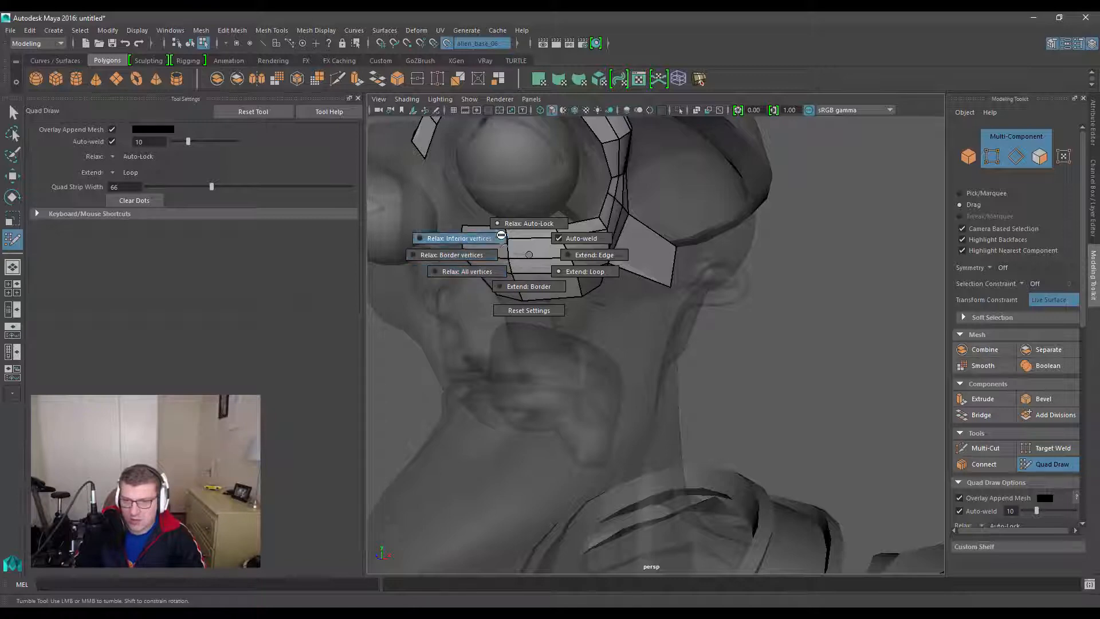
pyautogui.moveTo(528, 224)
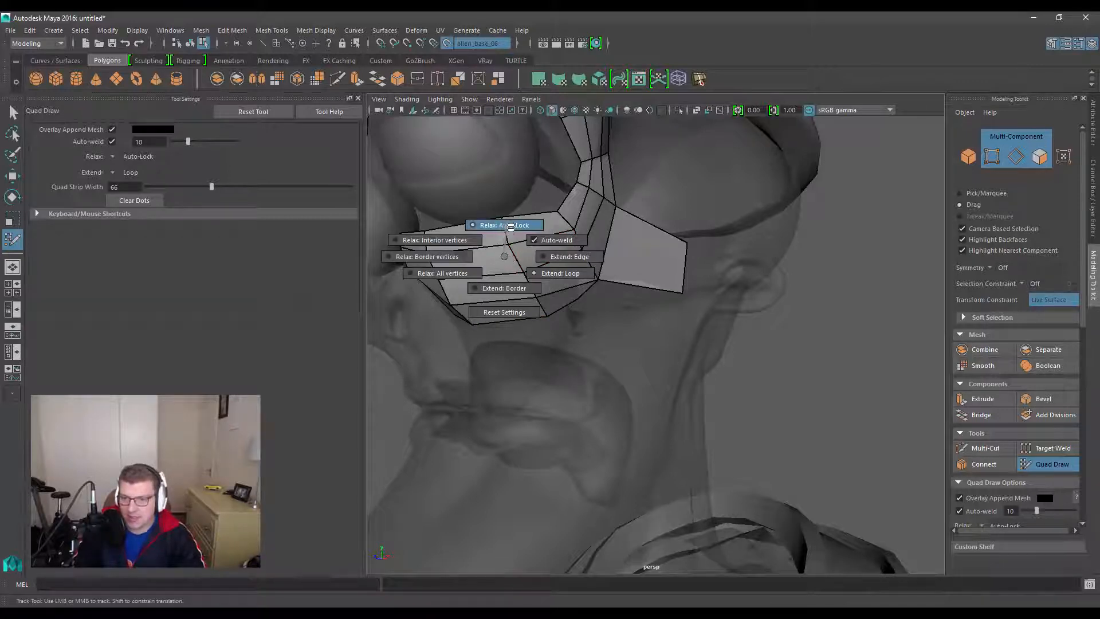
pyautogui.moveTo(443, 272)
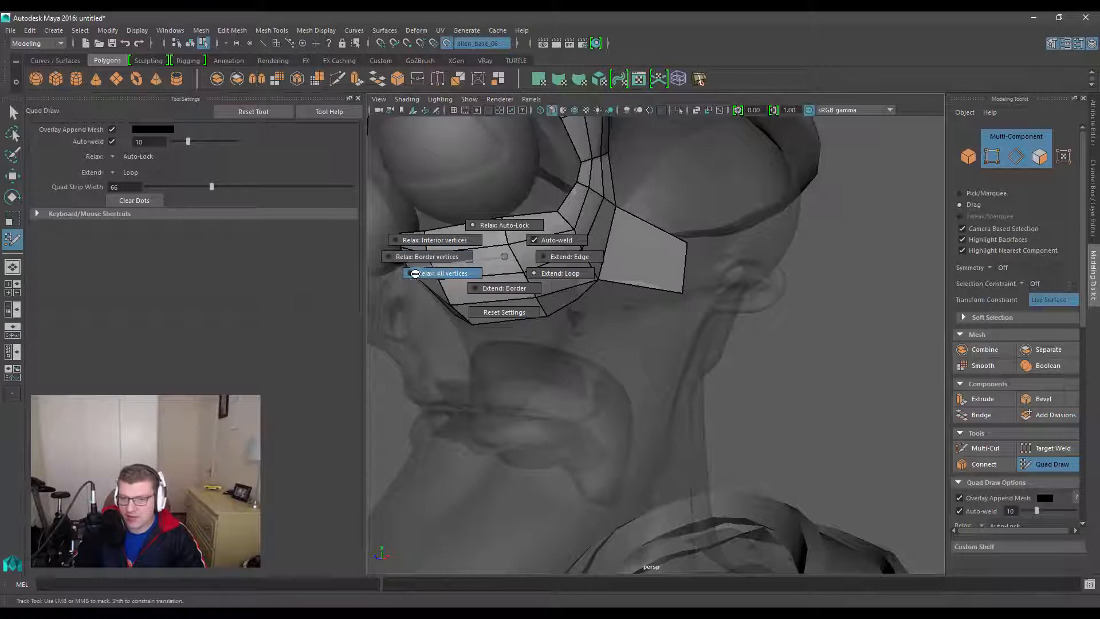